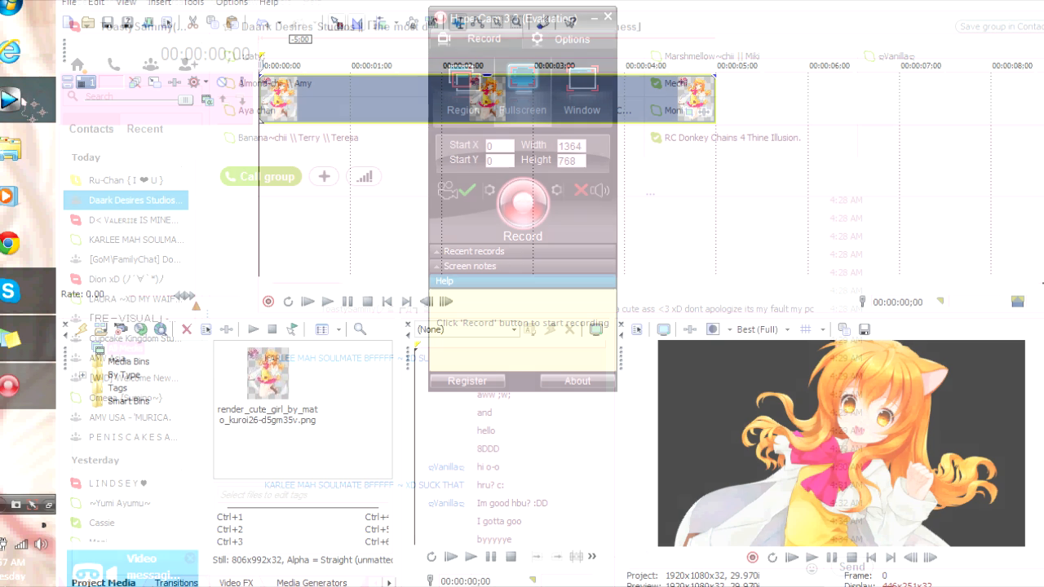
Open Event Pan/Crop for the anime girl image on track 2
{"action": "left_click", "coordinate": [608, 16]}
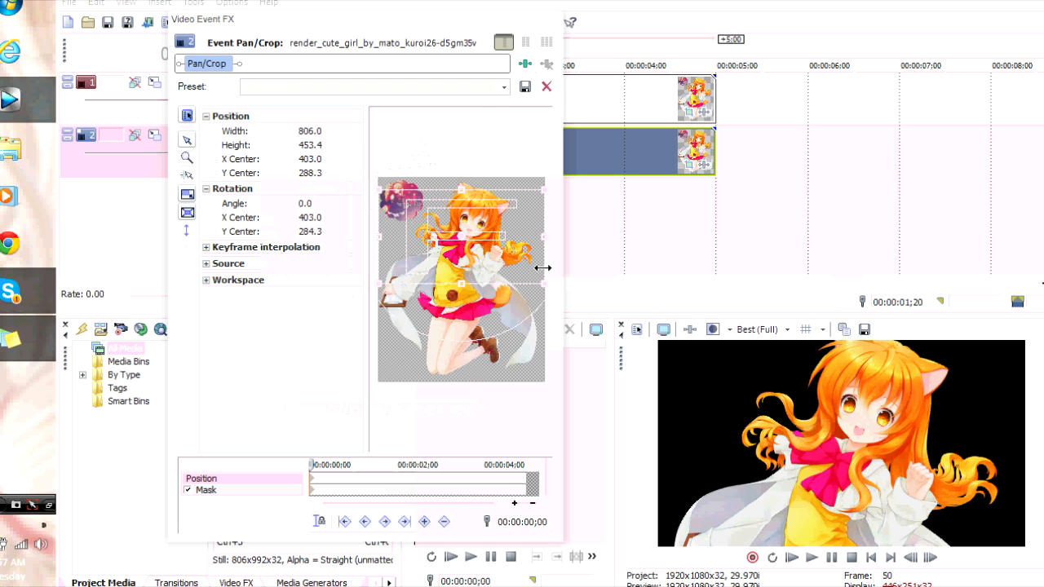
Close Pan/Crop and bring up the Video FX collection for the Sepia effect
{"action": "left_click", "coordinate": [547, 86]}
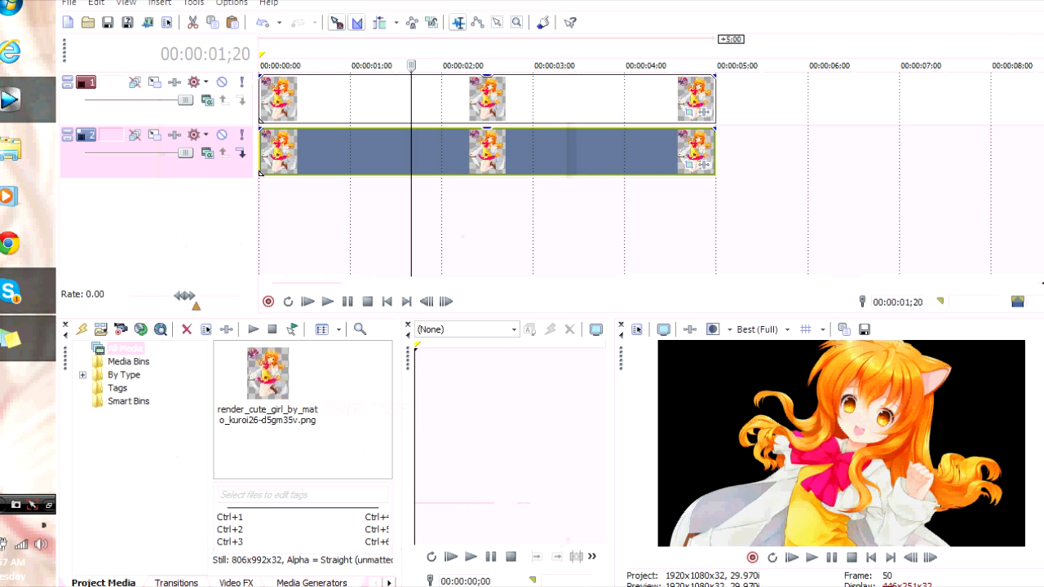
{"action": "left_click", "coordinate": [236, 582]}
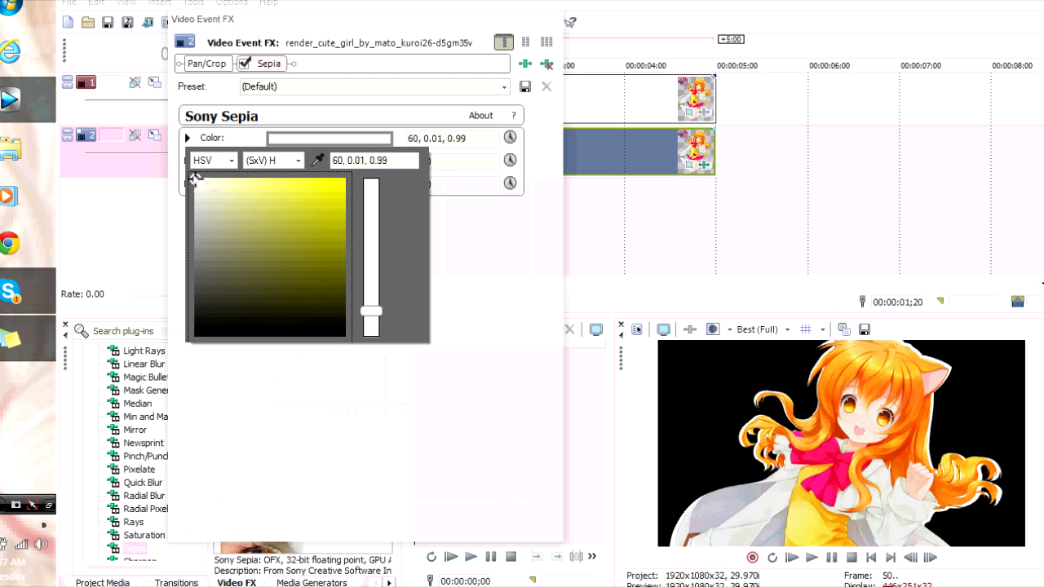
Choose pink for the Sepia color, then add a White Solid Color generator
{"action": "left_click", "coordinate": [343, 196]}
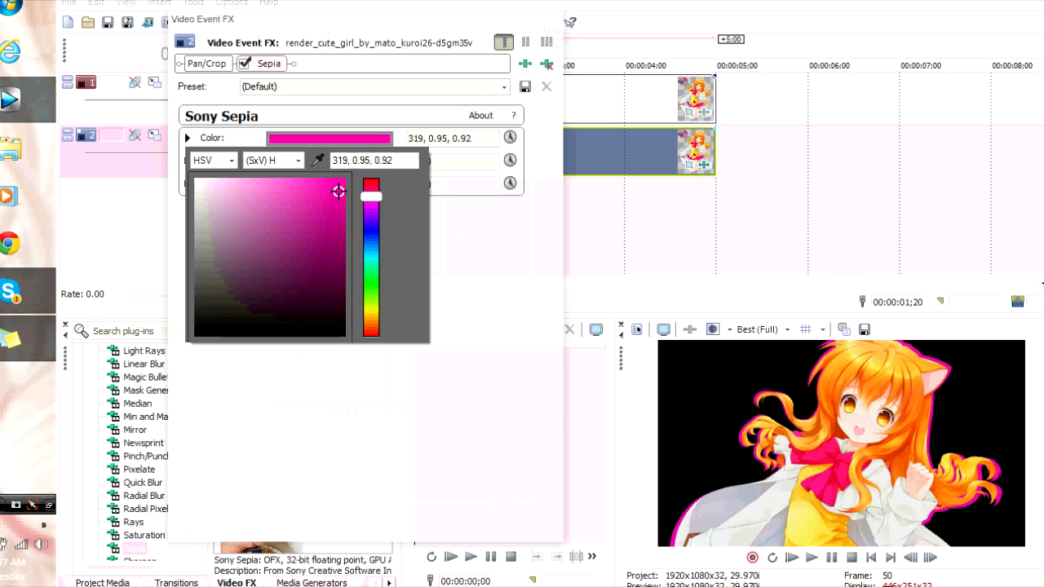
{"action": "left_click", "coordinate": [187, 137]}
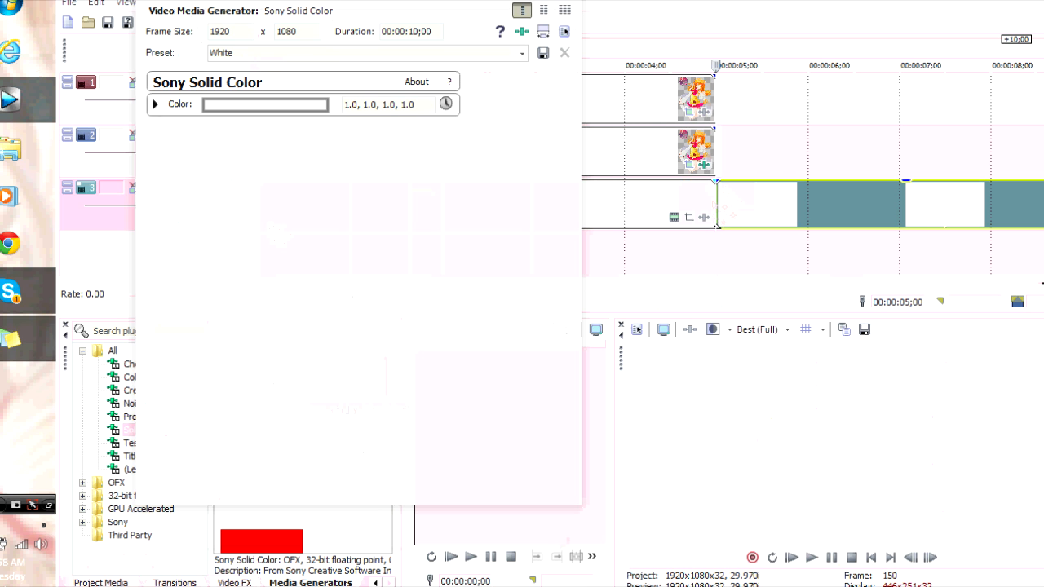
Close the Solid Color generator settings for the white clip on track 3
{"action": "left_click", "coordinate": [564, 52]}
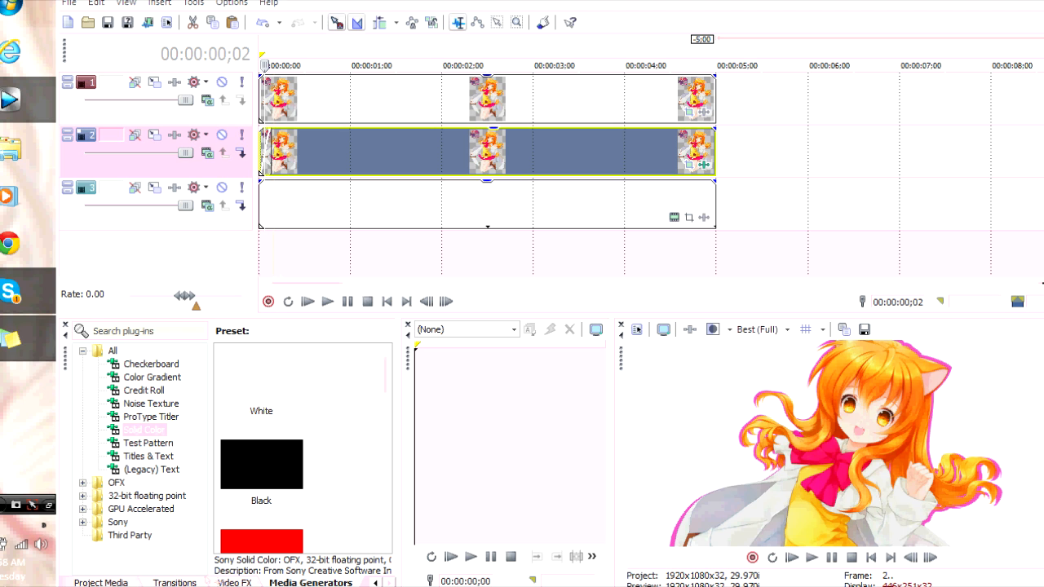
Search the Transitions tab for 'clock' to find Clock Wipe
{"action": "type", "text": "c"}
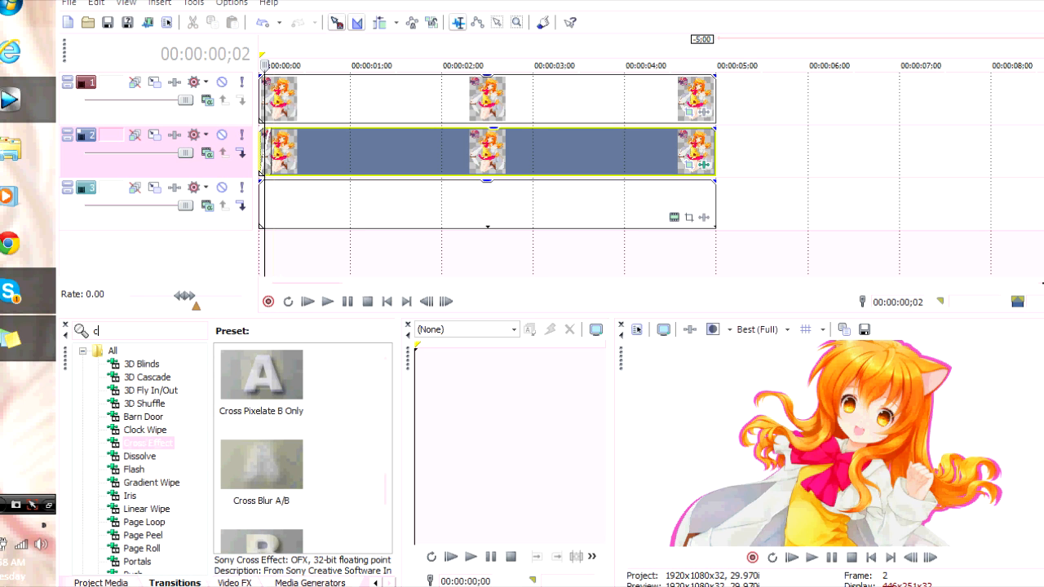
{"action": "type", "text": "lock"}
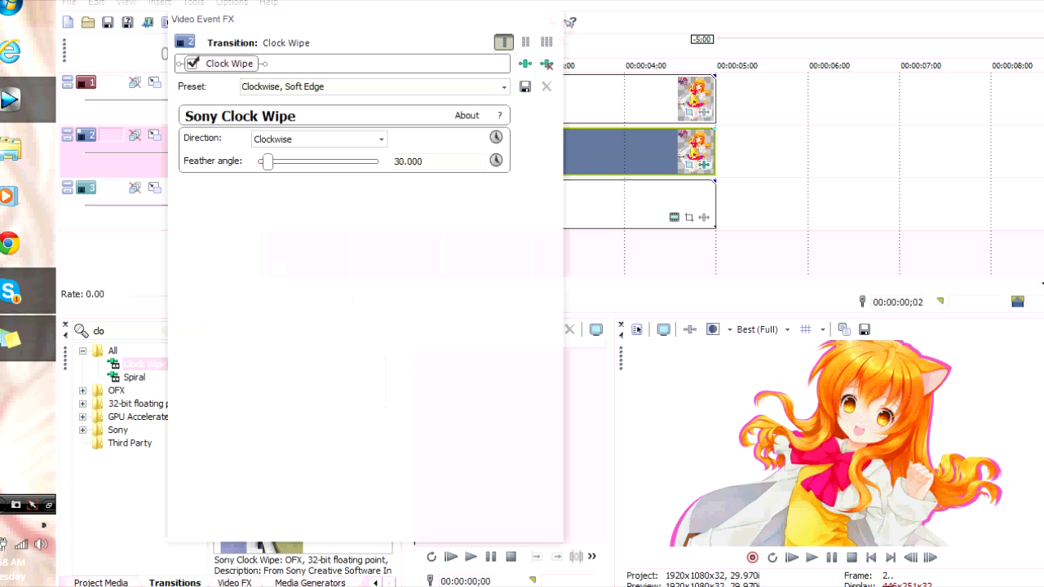
Close the Clock Wipe settings and play the project from the start
{"action": "left_click", "coordinate": [547, 85]}
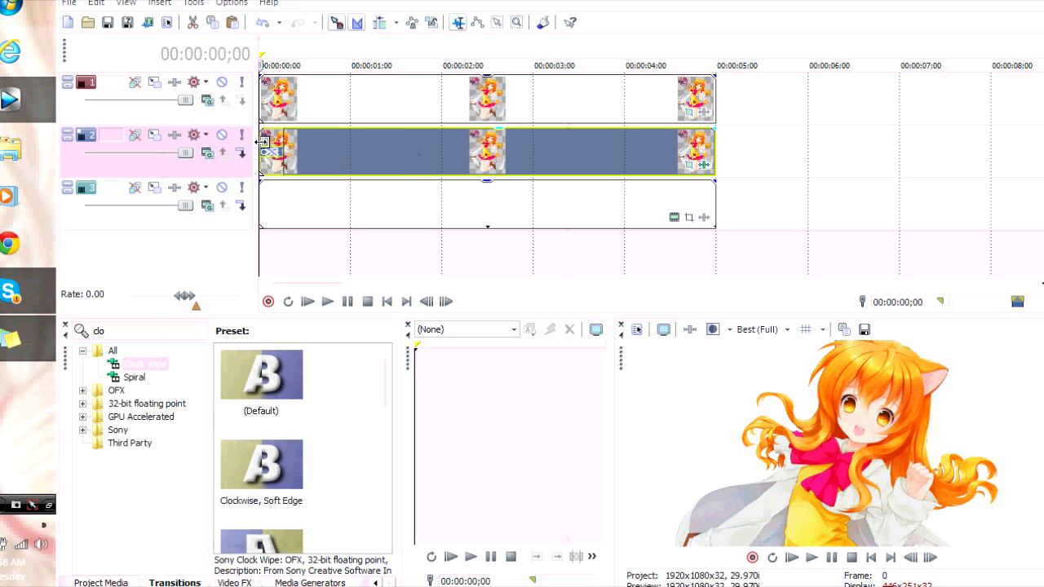
{"action": "left_click", "coordinate": [327, 301]}
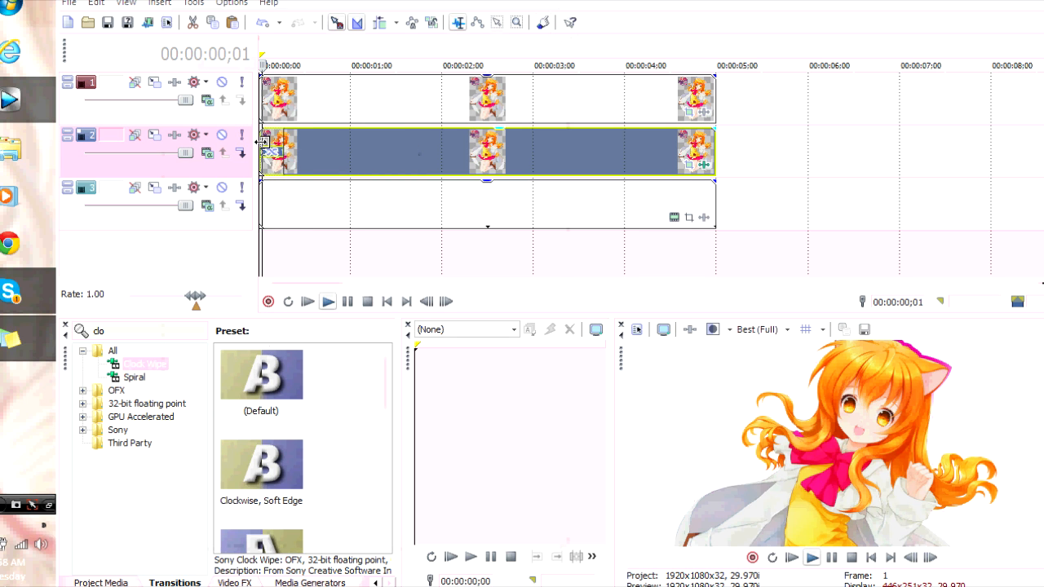